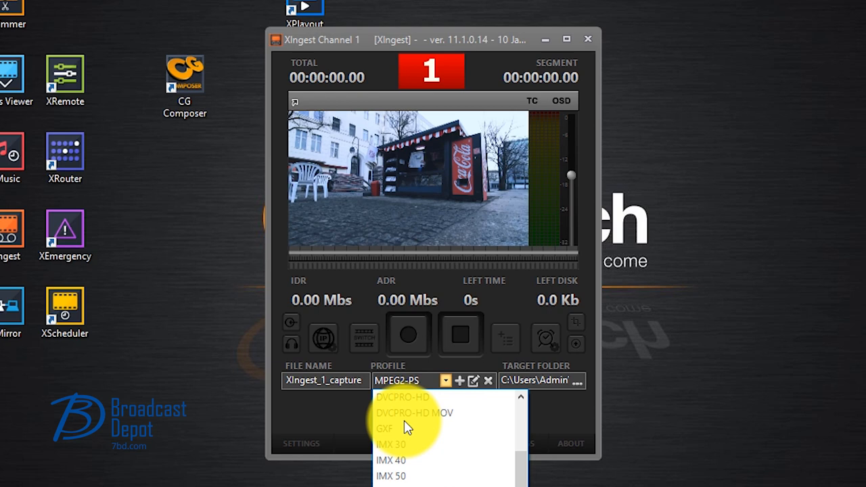
{"action": "mouse_move", "coordinate": [426, 460]}
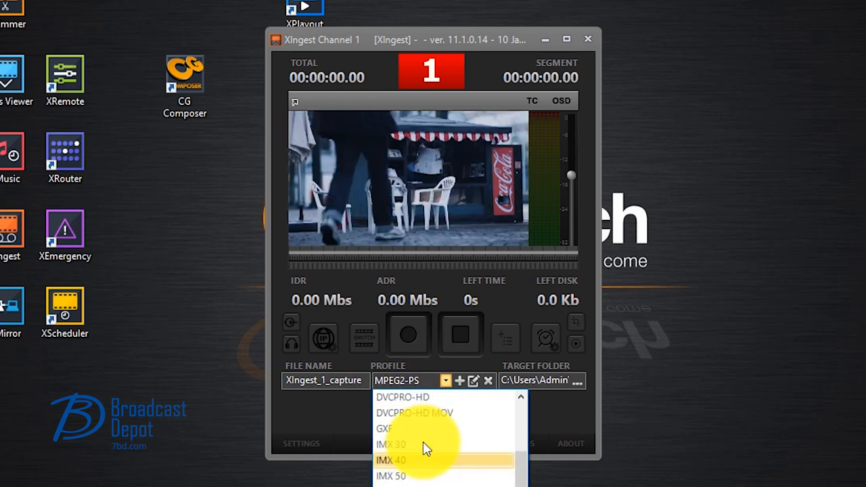
Select the MOV H264 PCM 24 profile, keeping Cisco OpenH264 Encoder as the video codec.
{"action": "left_click", "coordinate": [391, 460]}
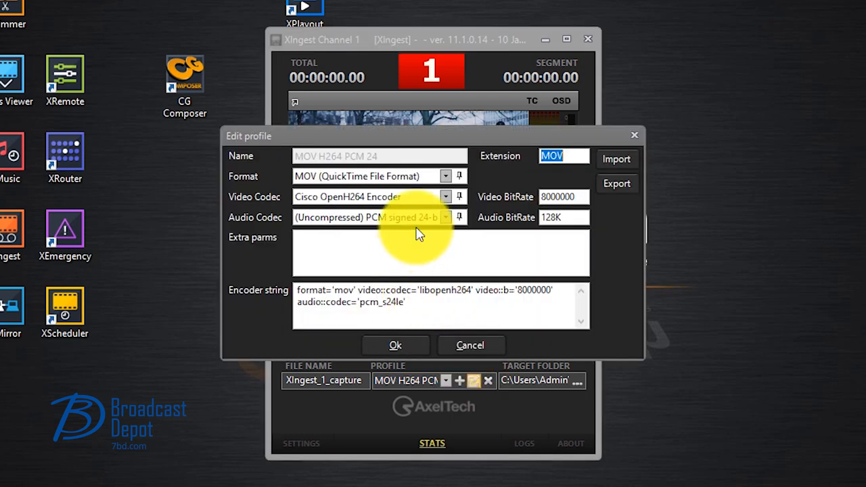
{"action": "left_click", "coordinate": [445, 197]}
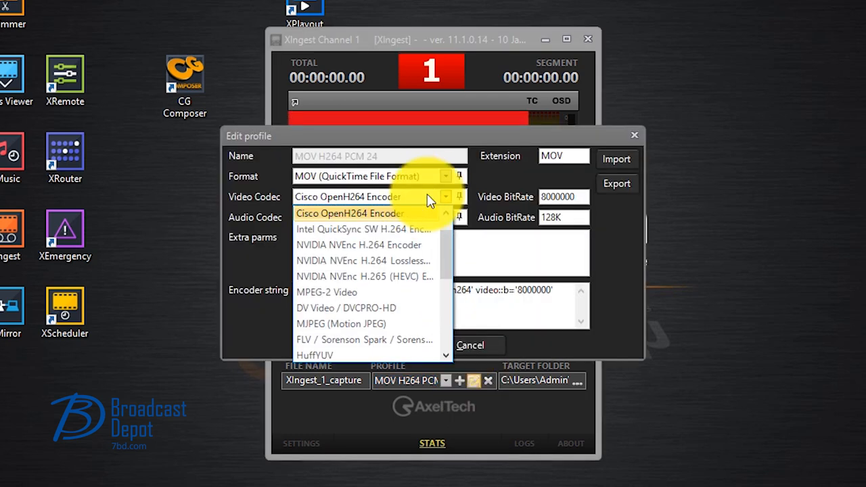
{"action": "left_click", "coordinate": [348, 213]}
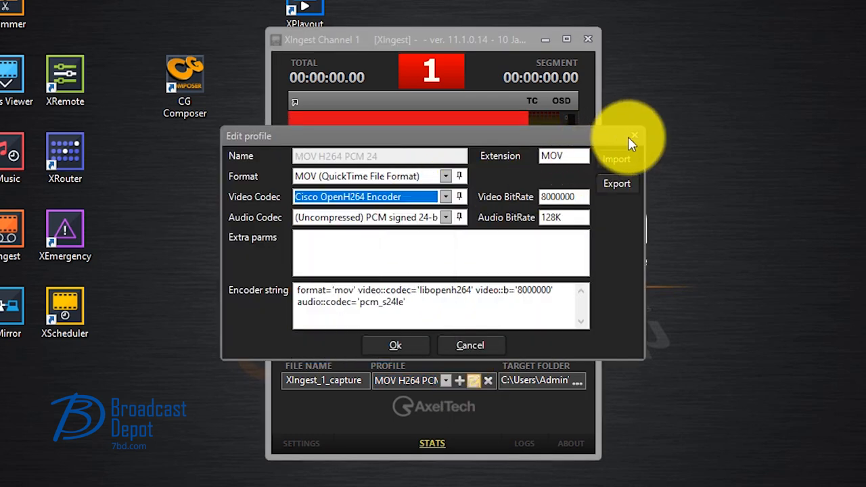
{"action": "left_click", "coordinate": [395, 345]}
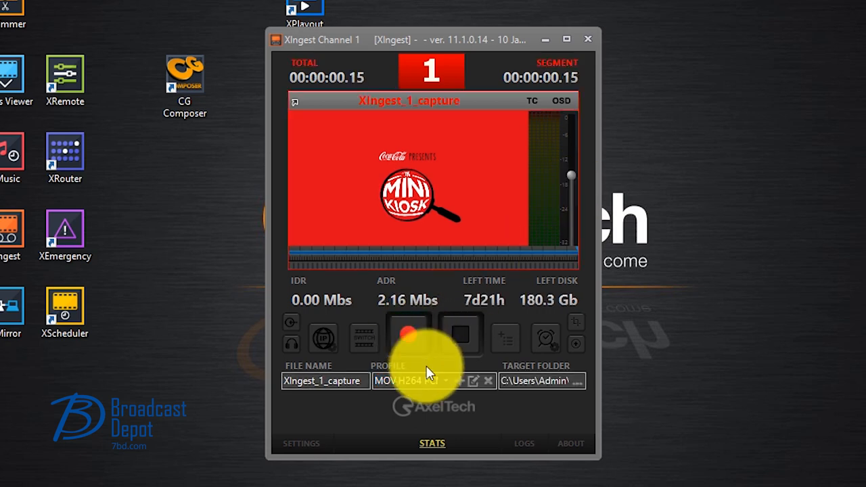